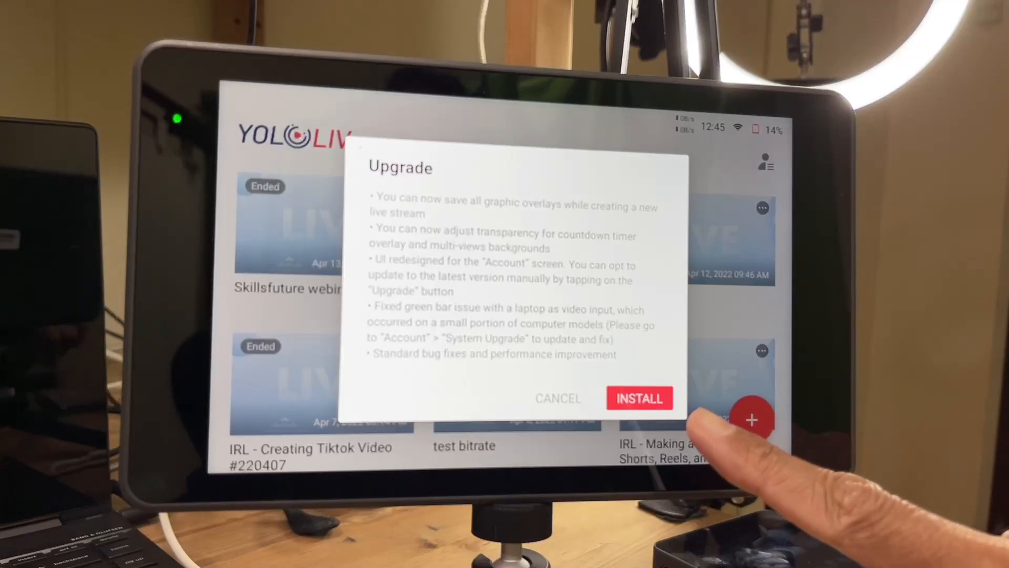
- Start installing the offered firmware upgrade from the Upgrade dialog
click(638, 398)
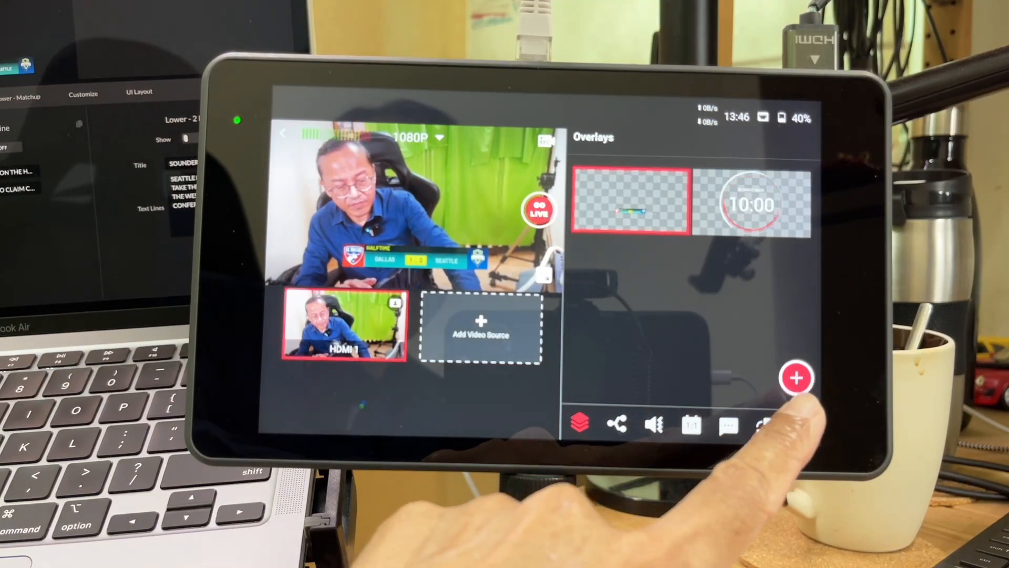
- Review the add-overlay options, then deselect the scoreboard web overlay thumbnail
click(797, 377)
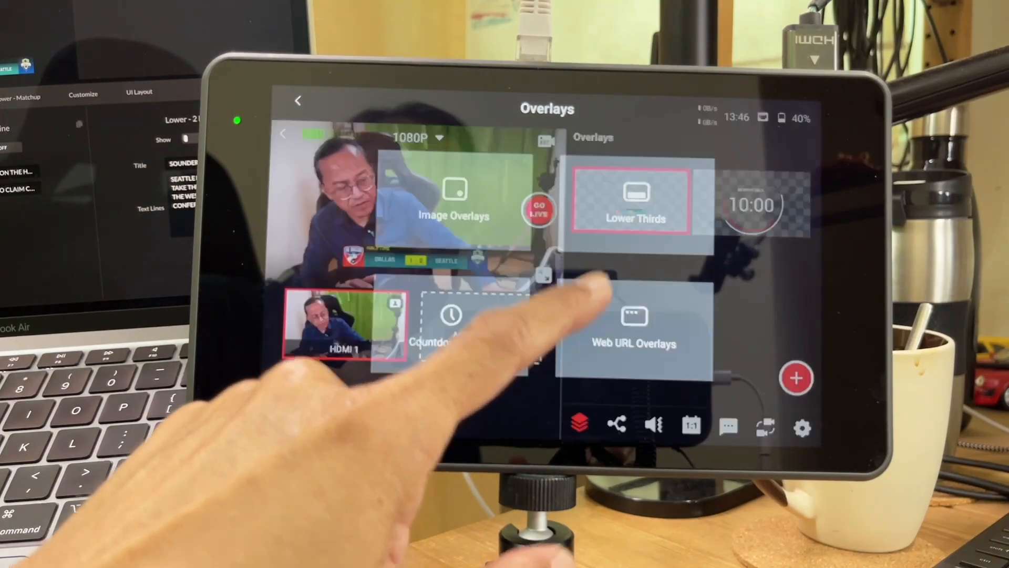
click(633, 328)
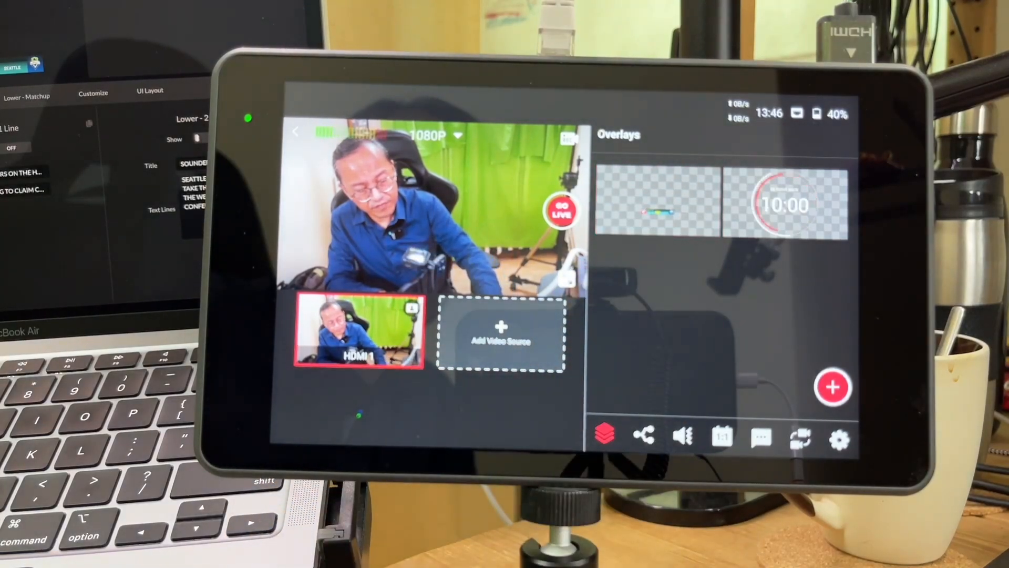
click(661, 202)
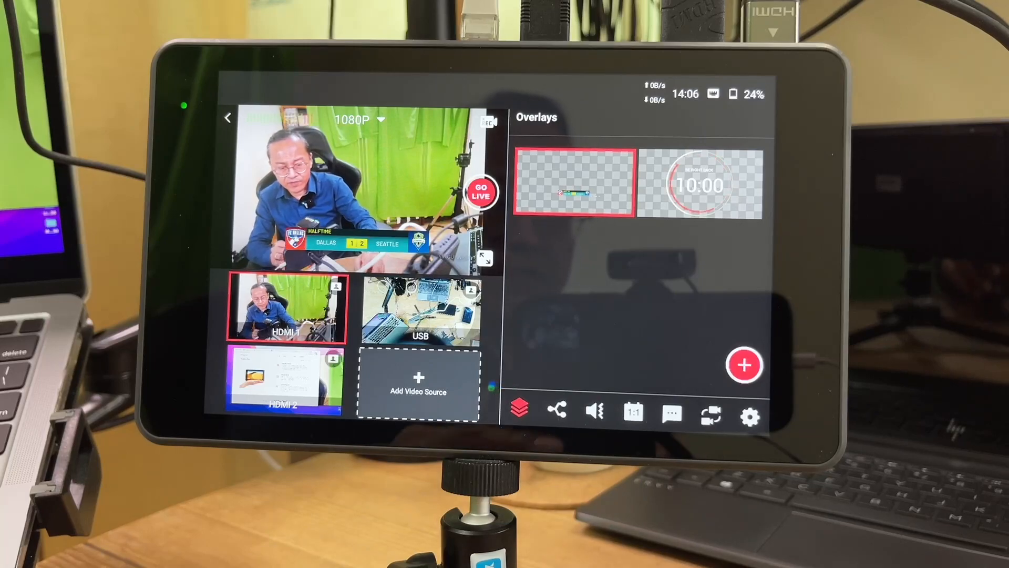
- Include HDMI 1 and USB in the auto-switch video source rotation
click(710, 415)
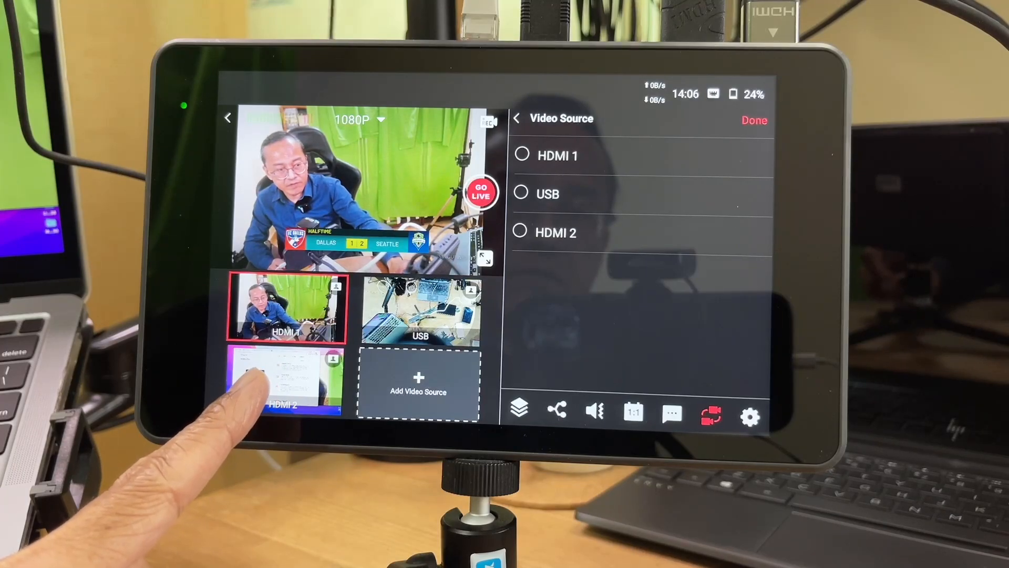
click(522, 155)
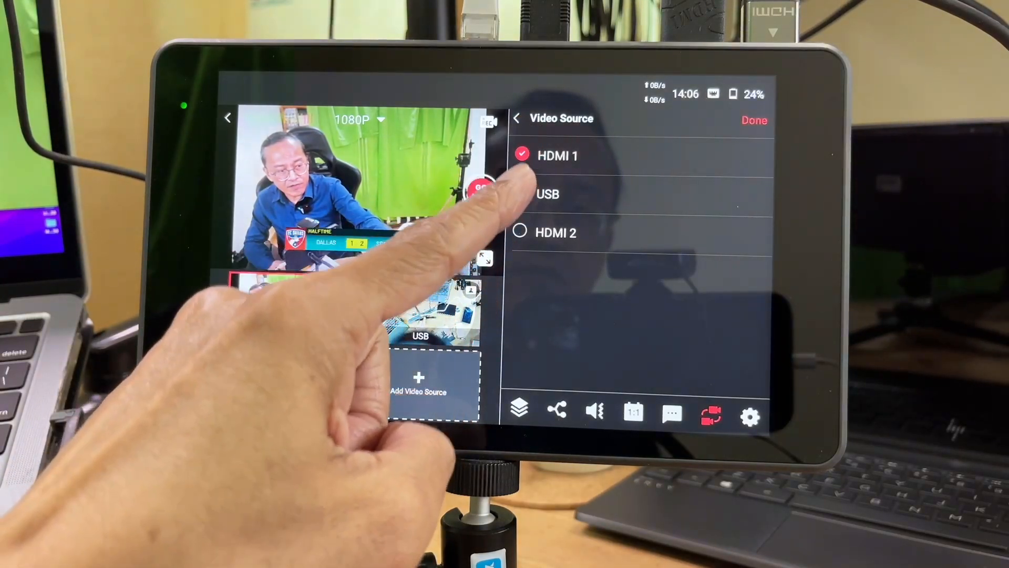
click(519, 231)
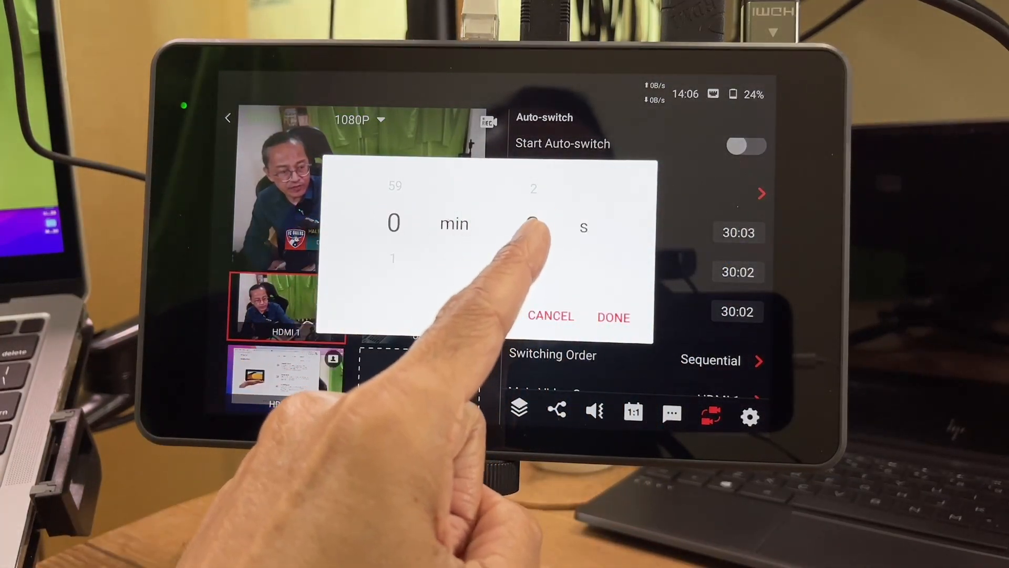
- Confirm the 3-second per-source switching durations with Sequential order
scroll(down, 3)
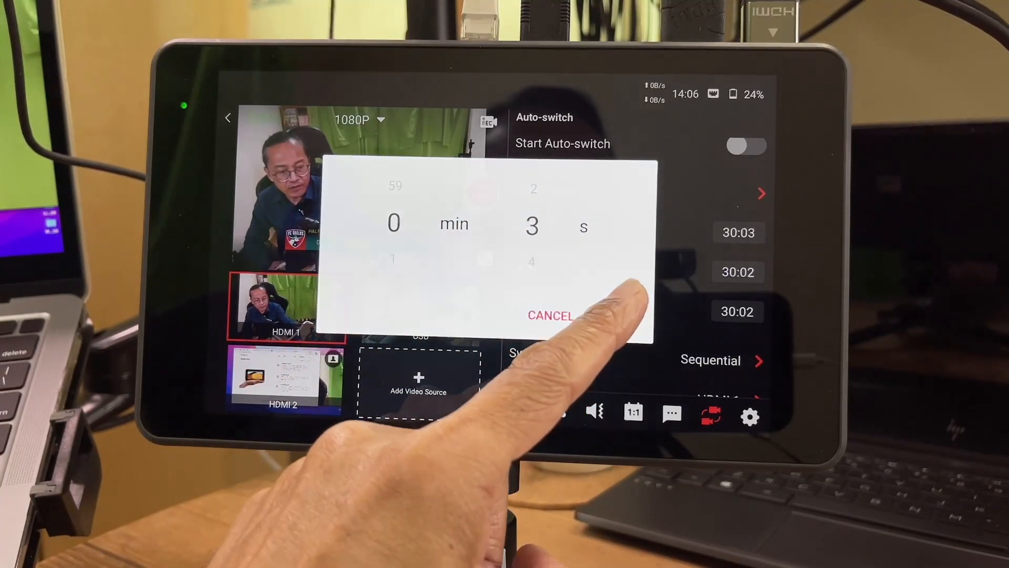
scroll(down, 3)
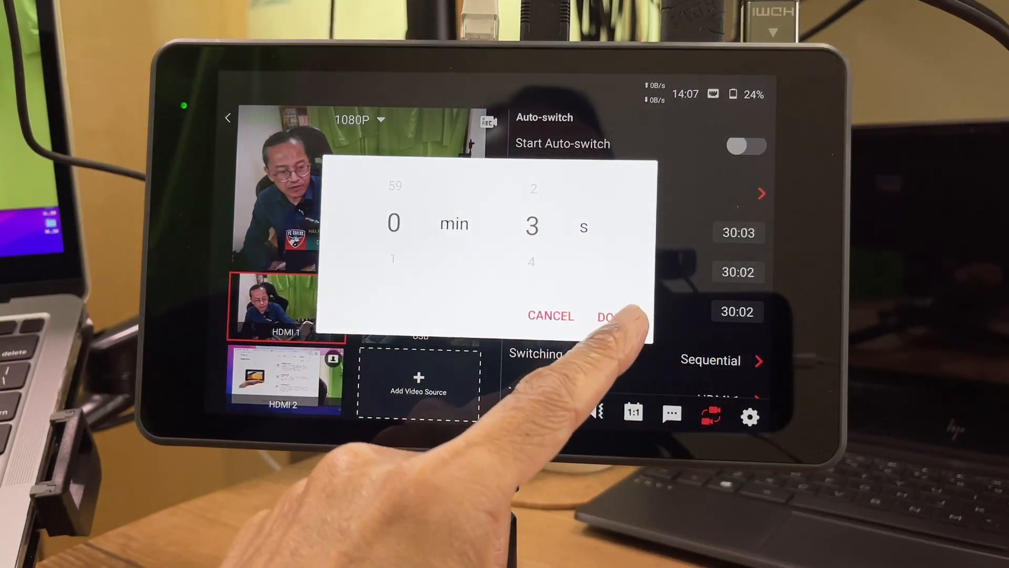
click(609, 316)
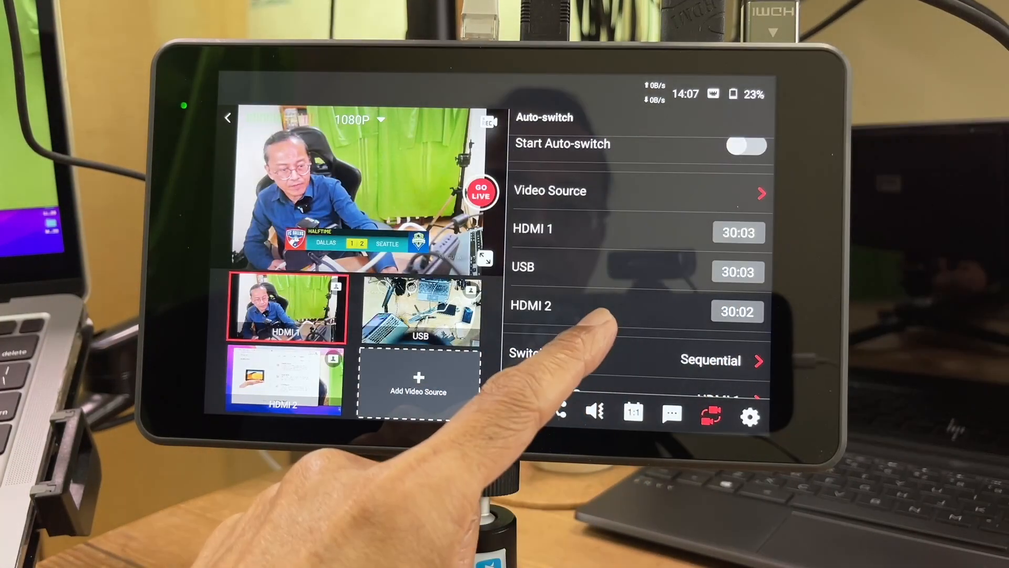
scroll(up, 3)
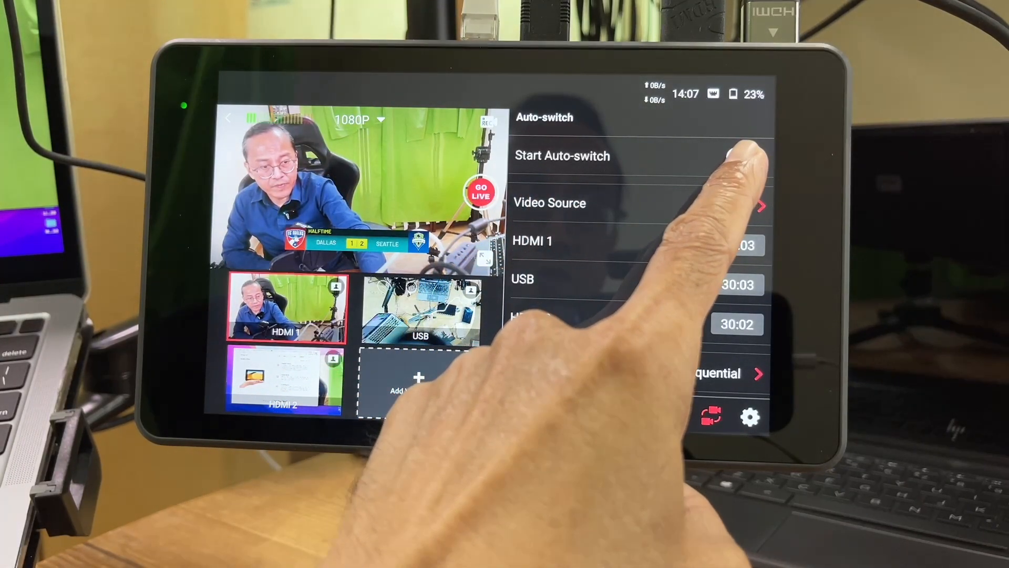
- Enable Start Auto-switch so output cycles HDMI 1, USB and HDMI 2
click(746, 156)
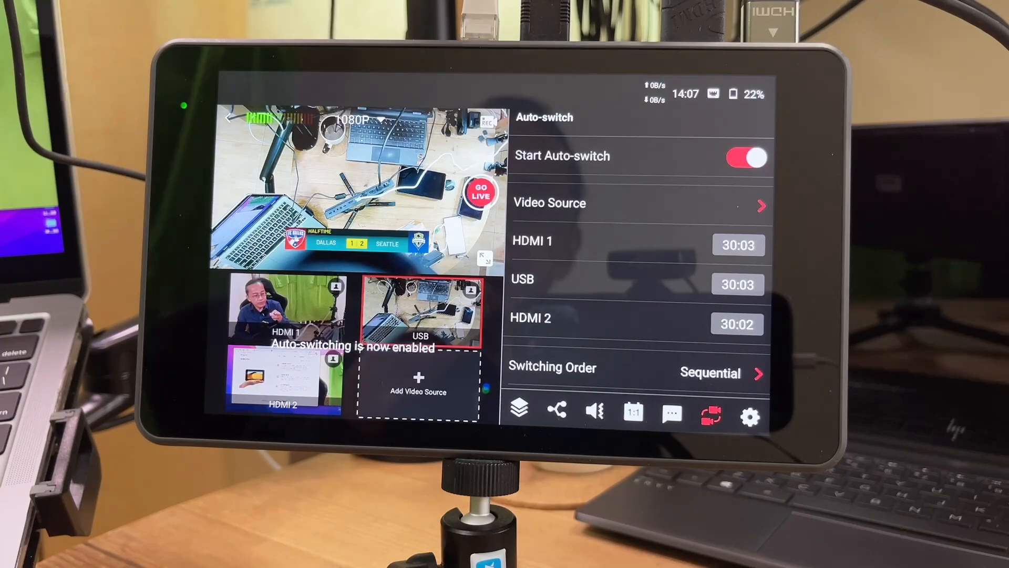
click(283, 380)
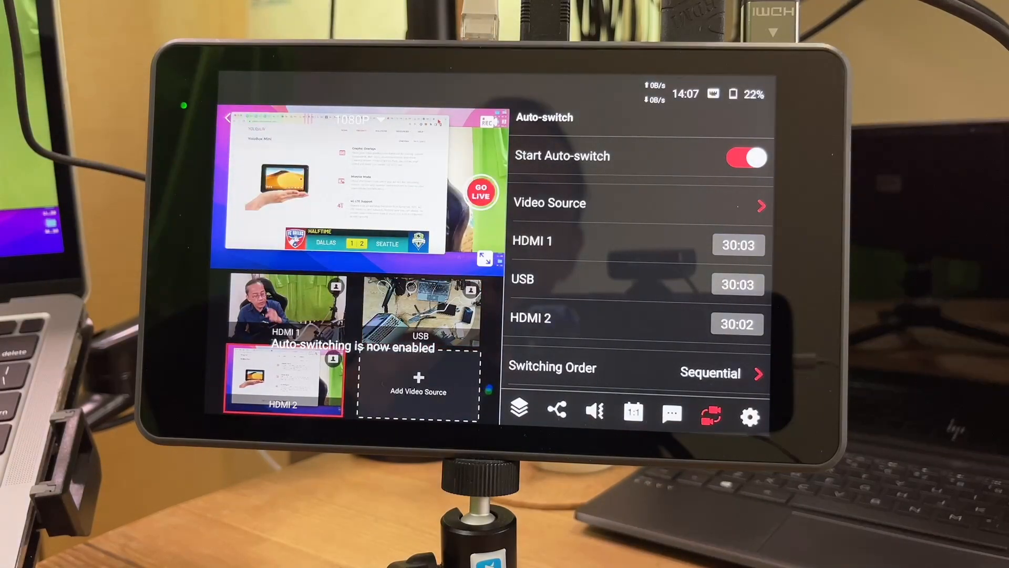
click(746, 158)
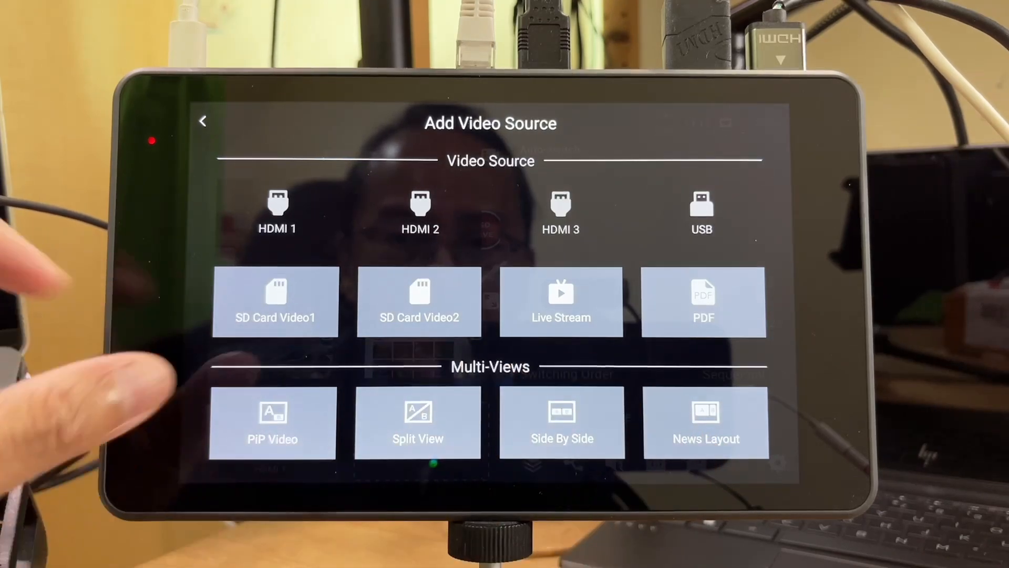
- Browse the Multi-Views list down to News Layout and Triple
scroll(down, 3)
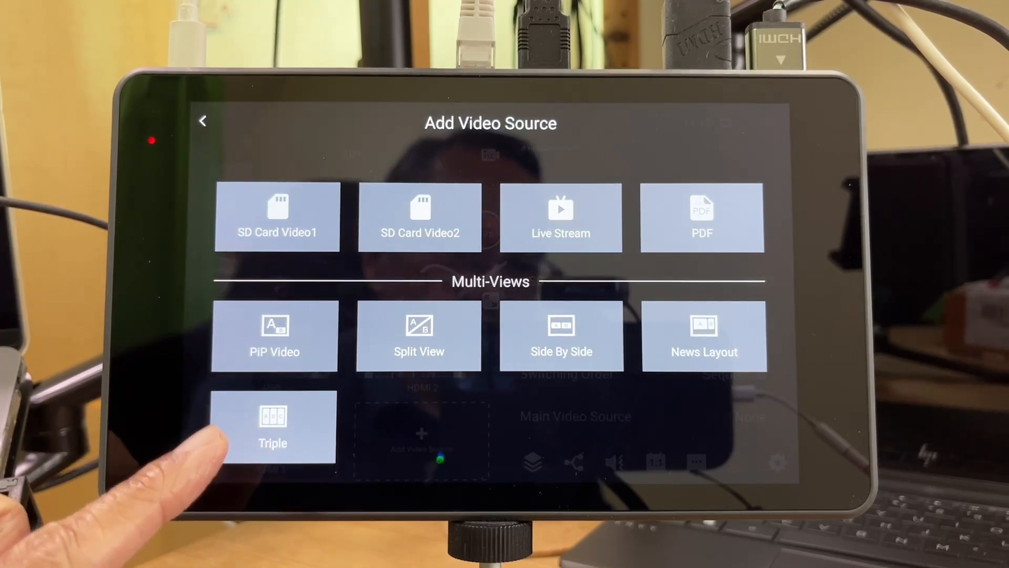
scroll(down, 3)
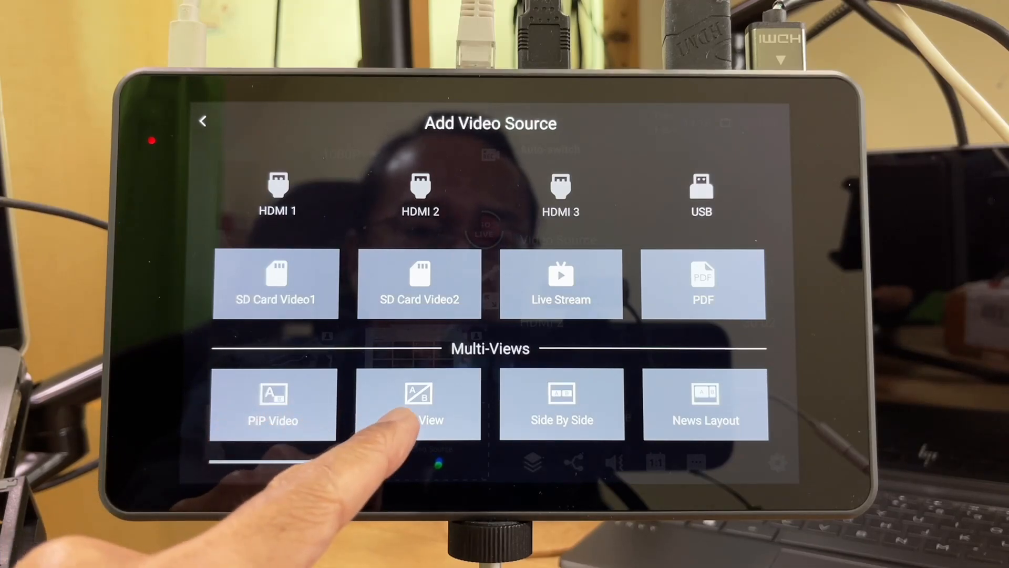
scroll(down, 3)
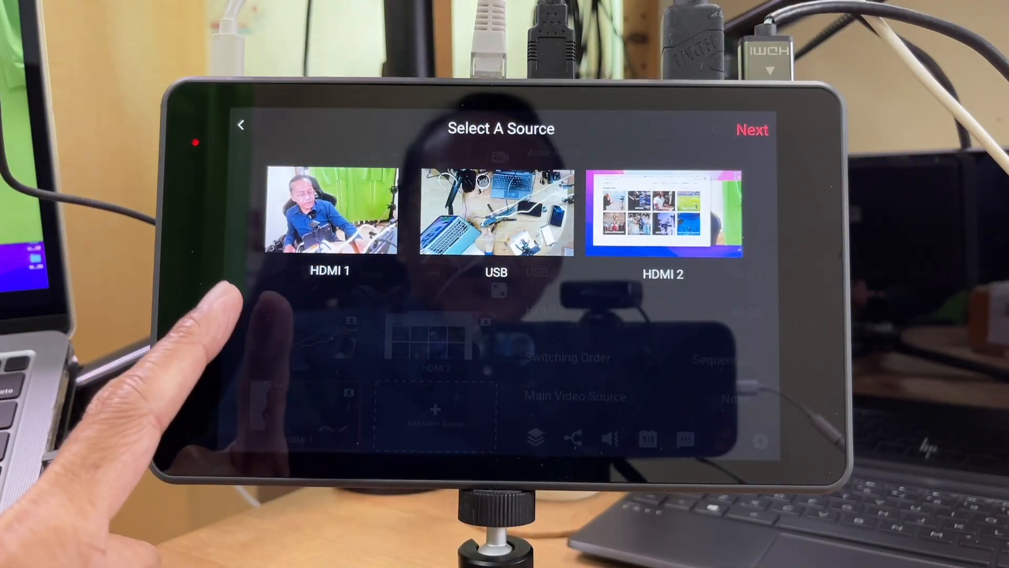
click(329, 212)
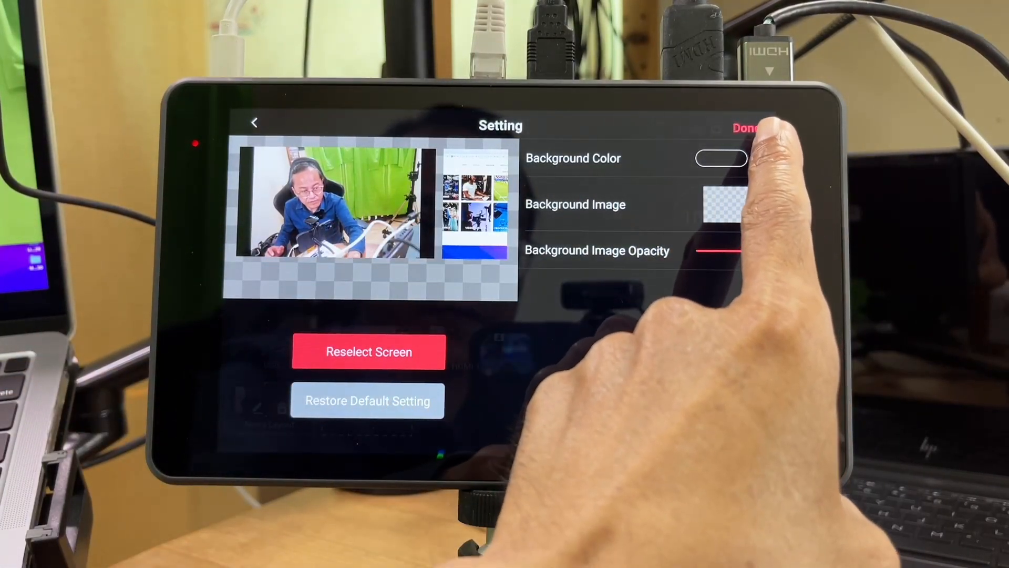
- Pick a blue swatch as the News Layout background colour, then move to Background Image
click(723, 158)
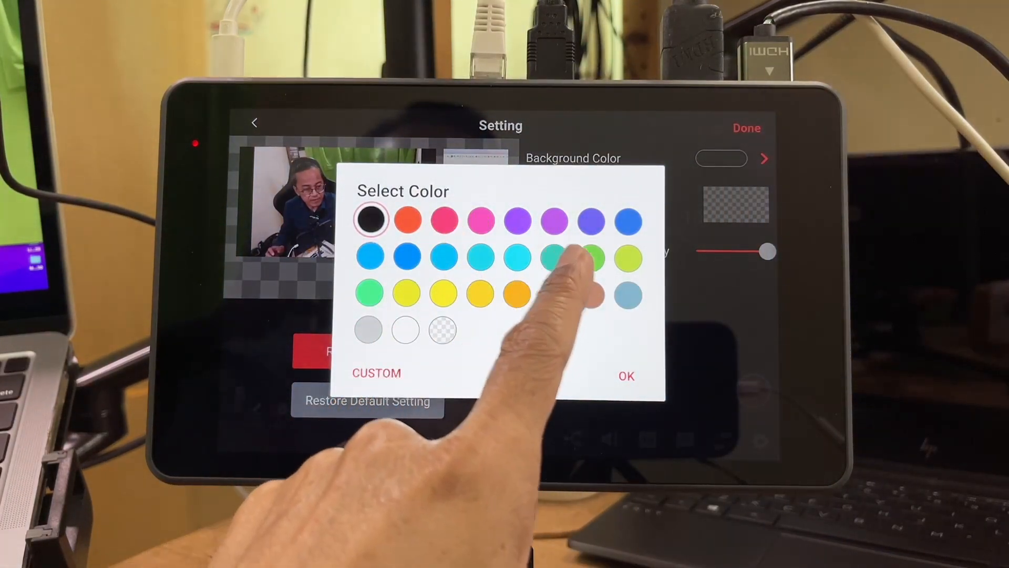
click(591, 256)
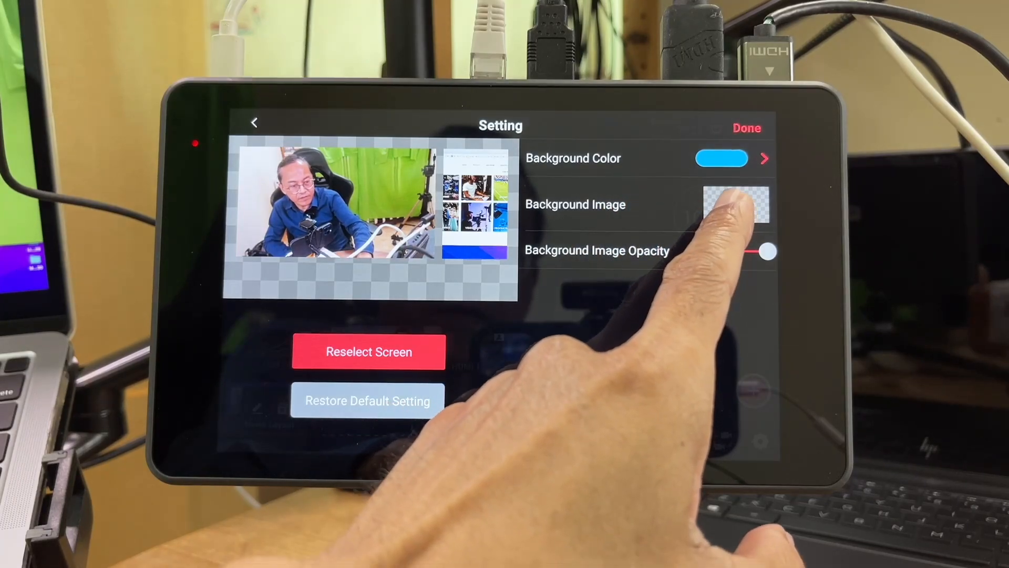
click(735, 205)
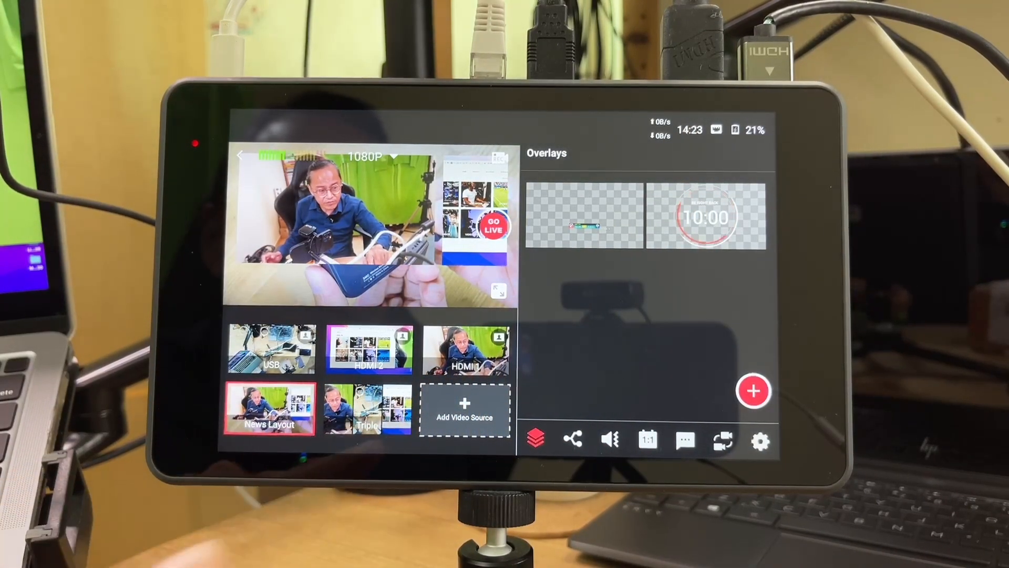
- Switch the live output to the Triple multi-view
click(367, 410)
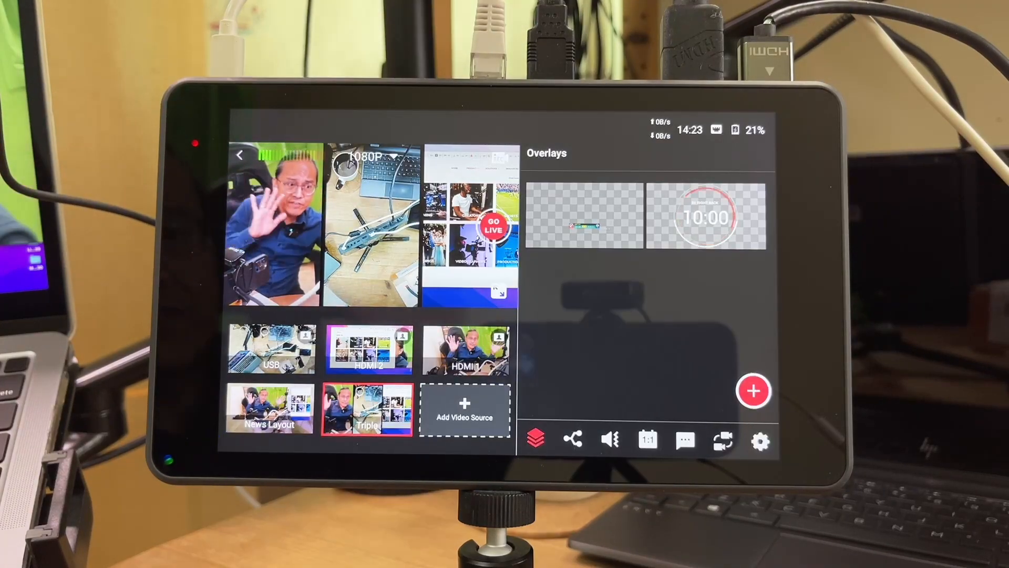